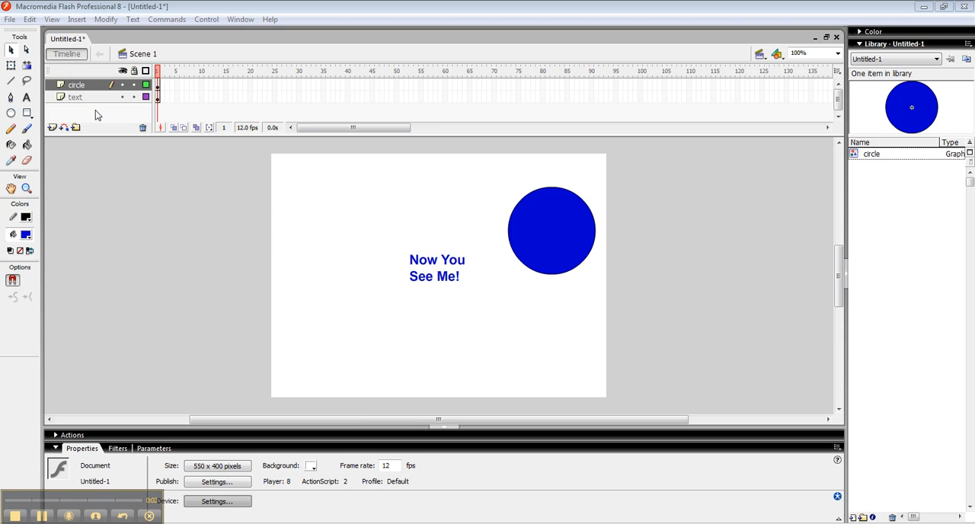
# Step: Move the blue circle instance onto the 'Now You See Me!' text, covering it
pyautogui.click(75, 97)
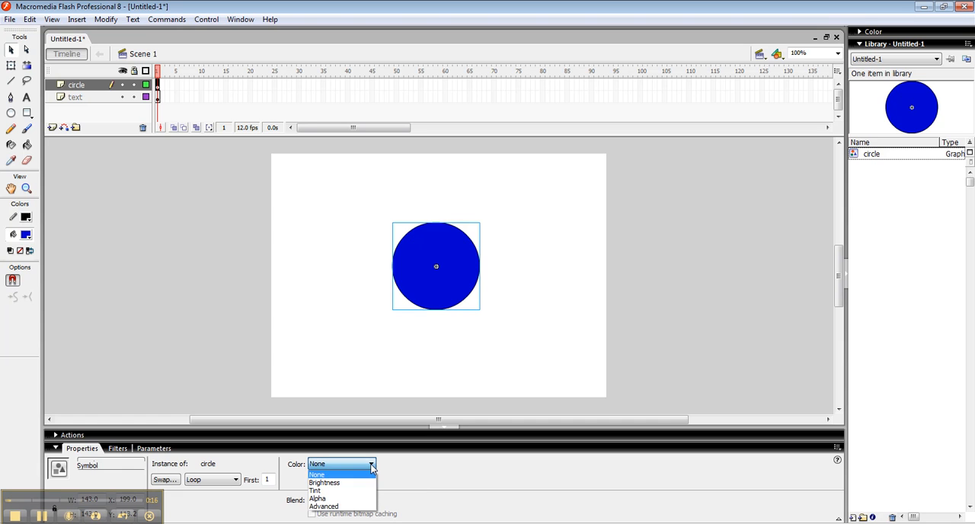
# Step: Set the circle's Color effect to Alpha at 41% so the text shows through
pyautogui.click(317, 498)
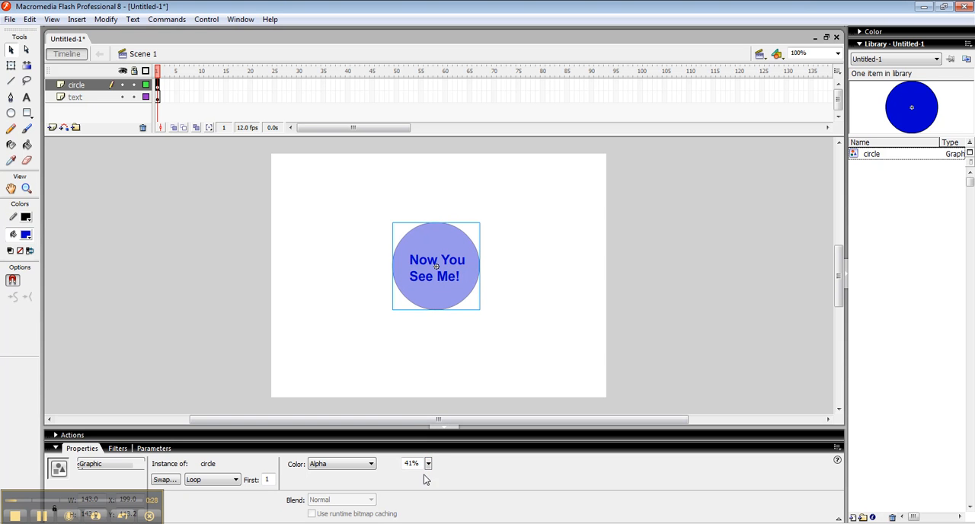
pyautogui.moveTo(530, 364)
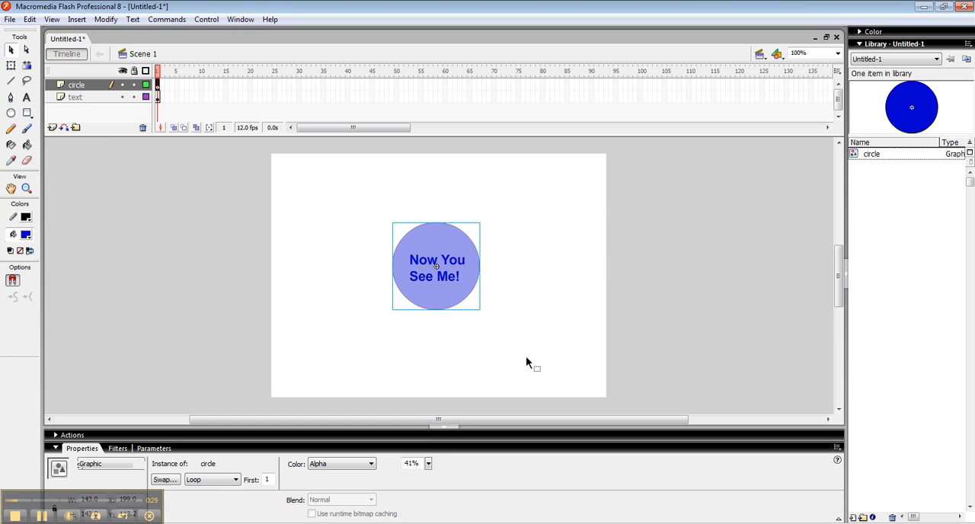